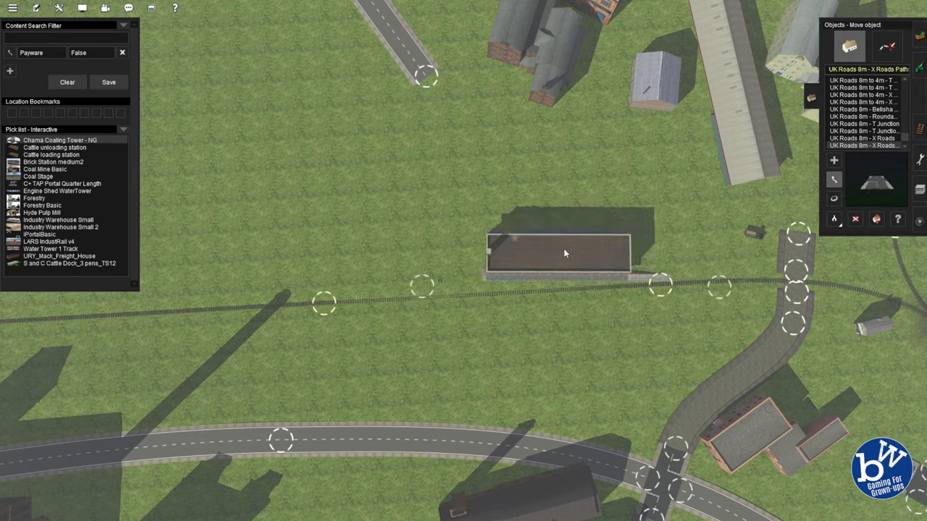
Drag the long industrial shed into position beside the narrow-gauge track
drag(564, 253, 427, 254)
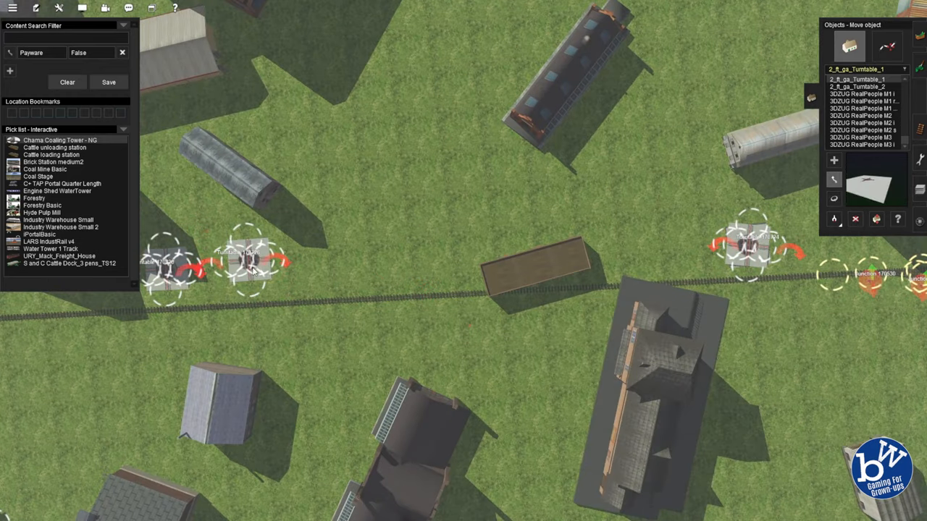
Place a 2_ft_ga_Turntable_1 on the track among the industrial buildings
drag(250, 261, 457, 247)
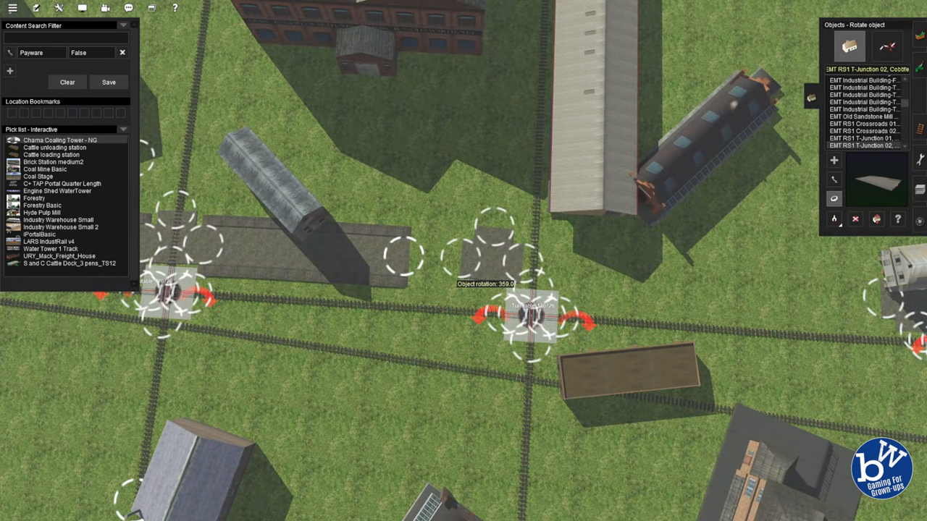
Rotate the turntable to about 359 so it lines up with the crossing tracks
click(831, 179)
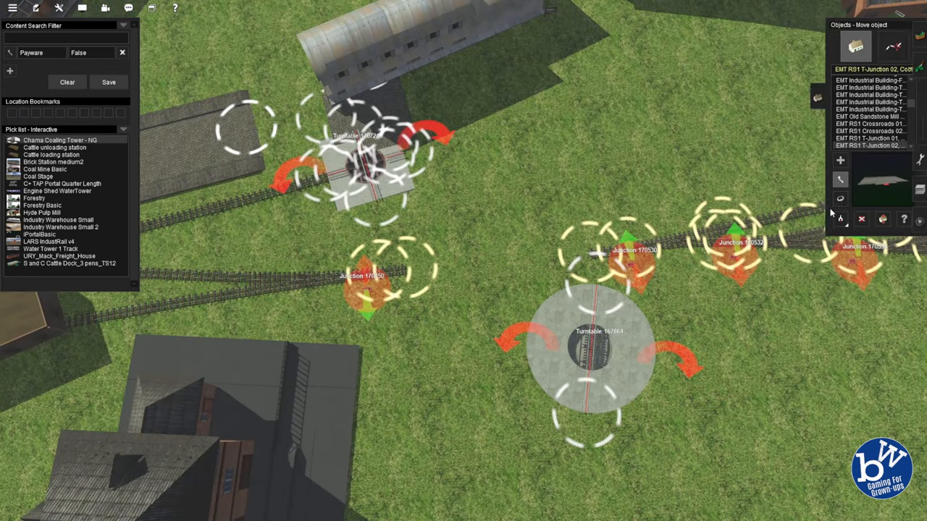
Move Turntable 167864 onto the line right beside the fan of junction markers
drag(590, 344, 485, 290)
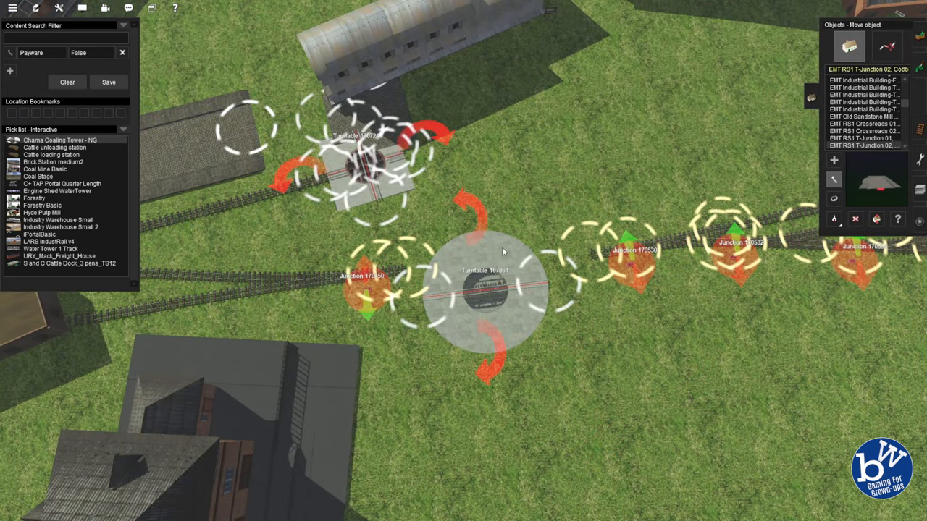
drag(485, 289, 572, 257)
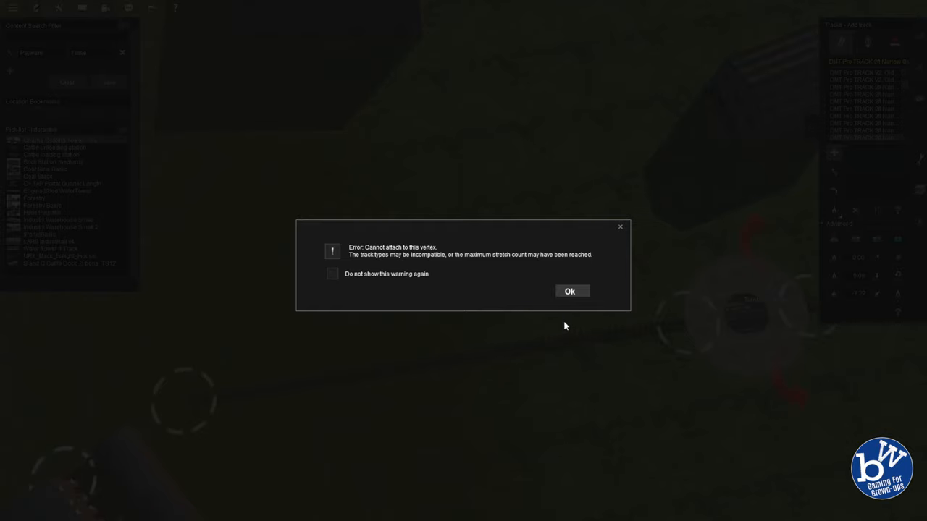
Dismiss the 'Cannot attach to this vertex' track error with Ok
click(570, 291)
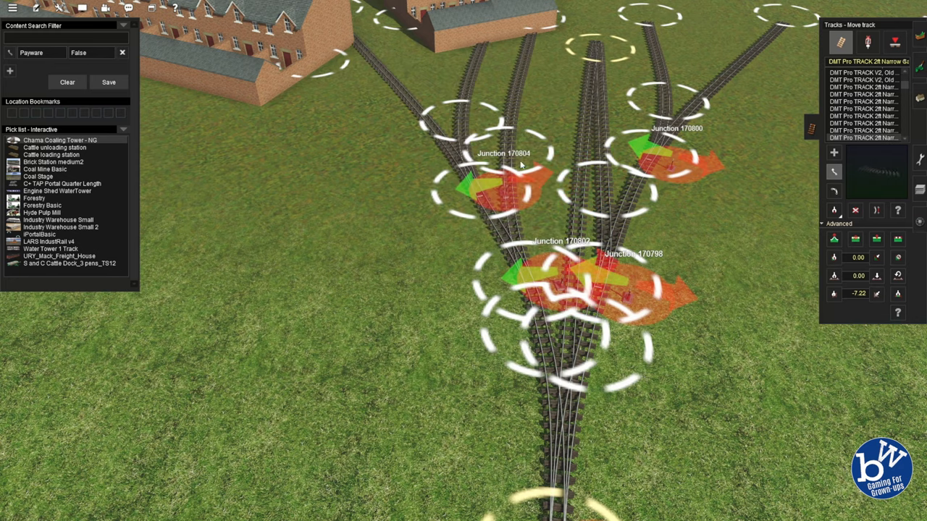
Lay a new narrow-gauge track from the centre spline point toward the top of the fan
click(854, 208)
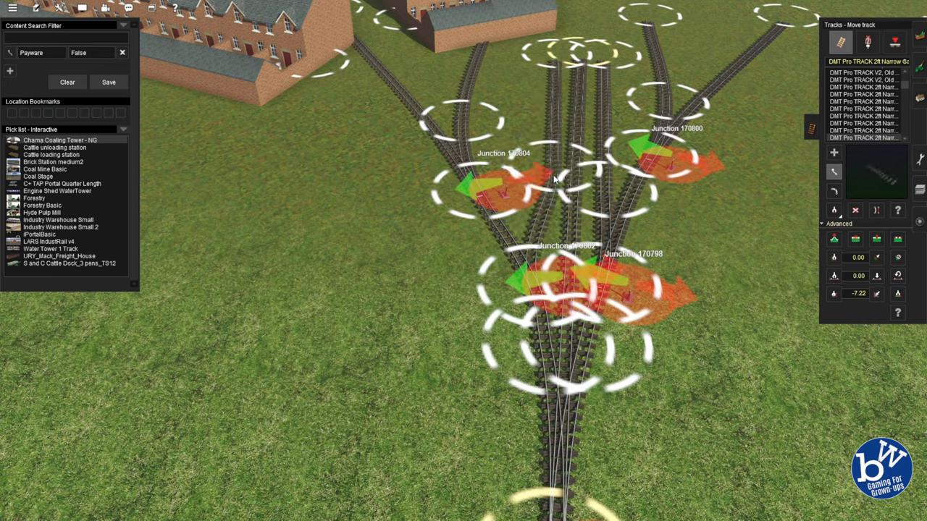
click(875, 210)
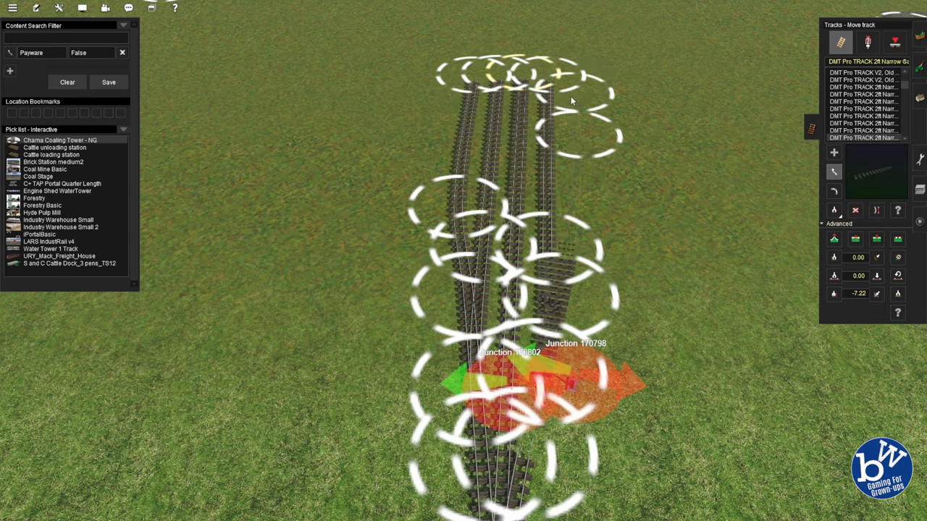
Straighten the outer track leading into the junction fan with the Straighten track tool
click(834, 210)
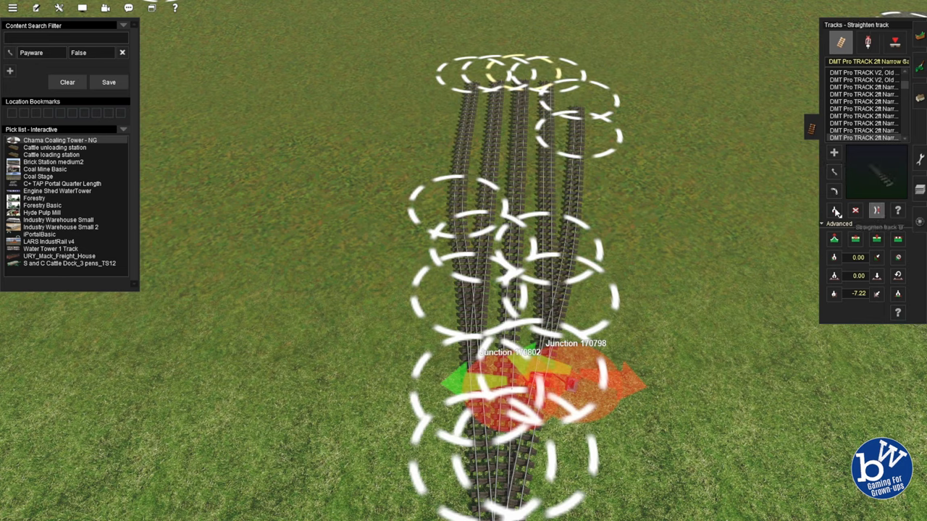
click(831, 171)
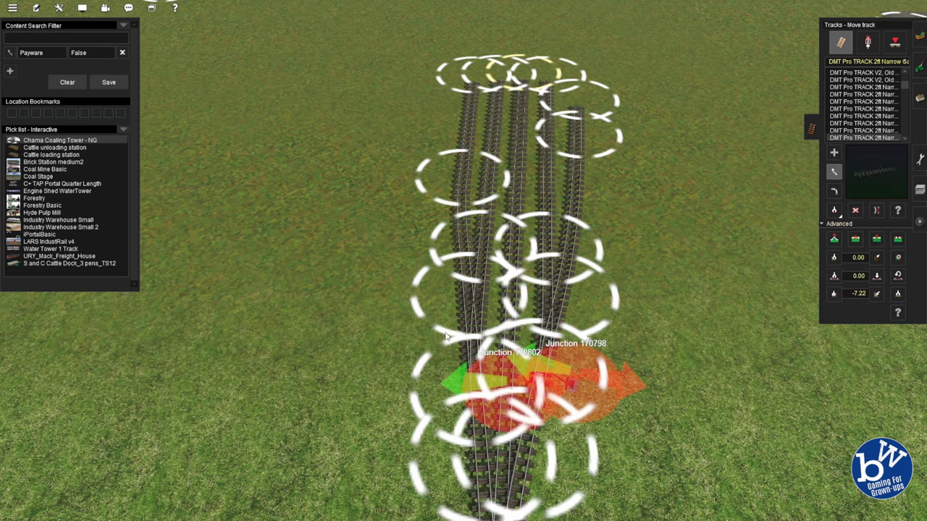